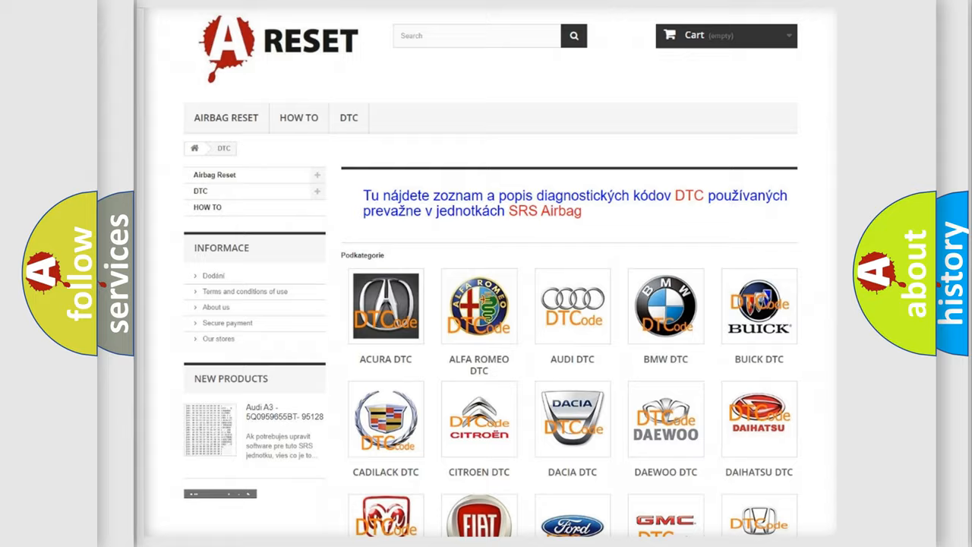
Scroll down the DTC brand catalogue to reach the Chevrolet tile
scroll("down", 3)
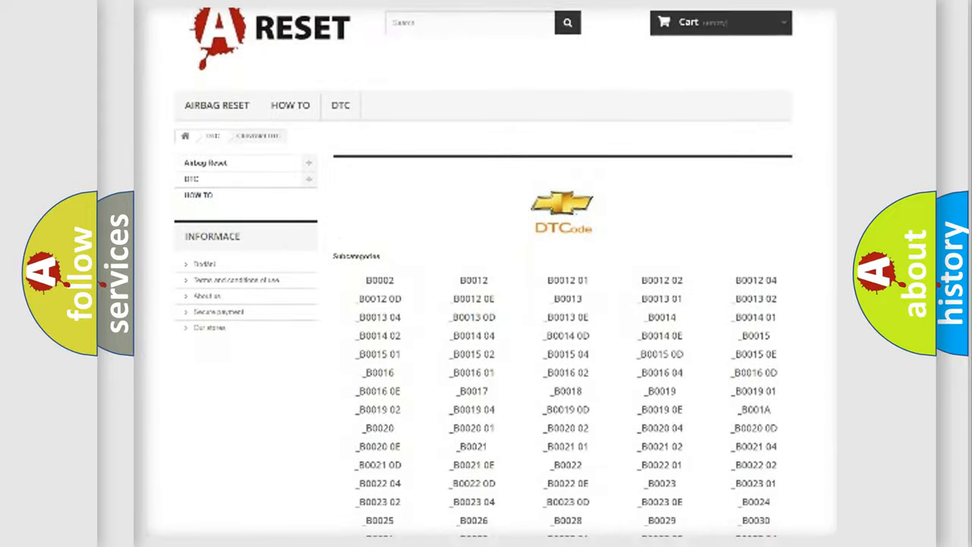
scroll("down", 3)
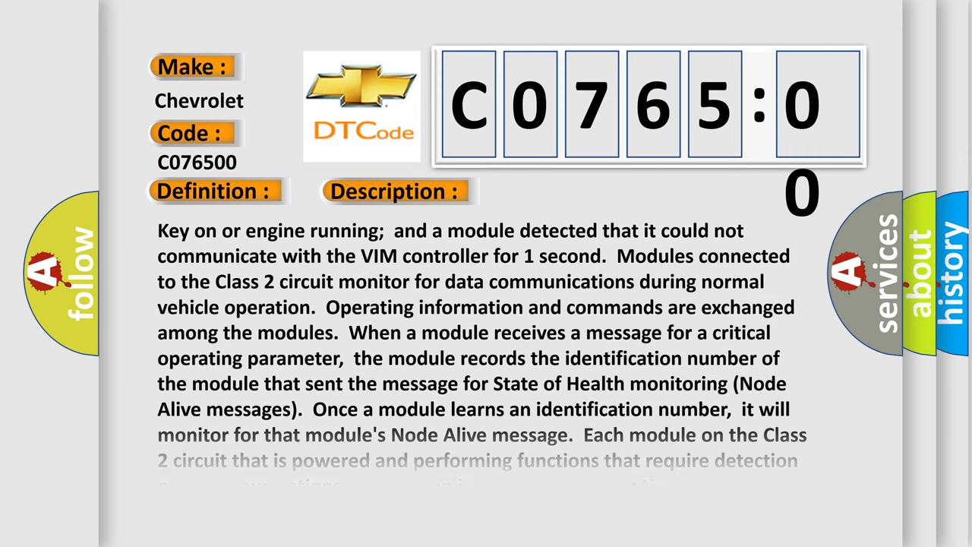
Scroll through the C076500 description, then advance the slide to the Cause heading
scroll("down", 3)
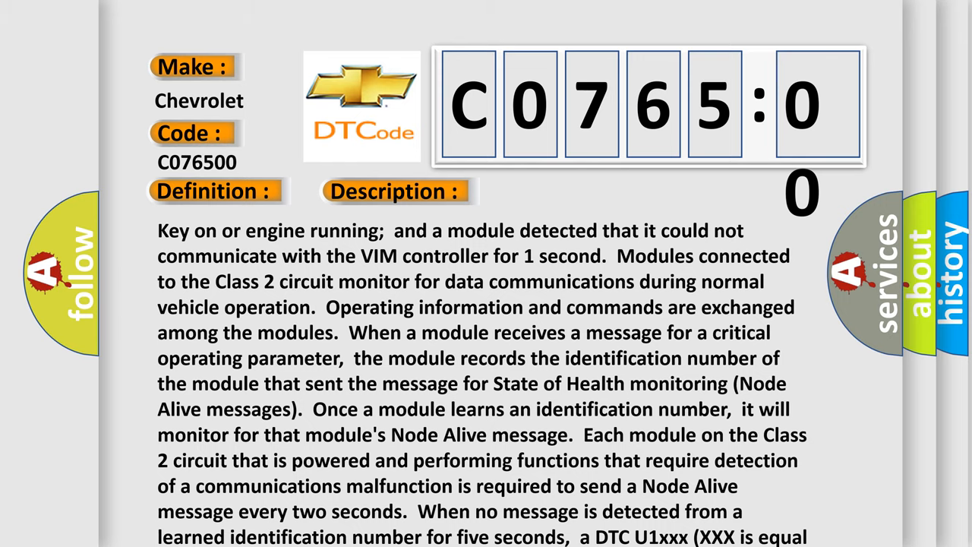
left_click(556, 192)
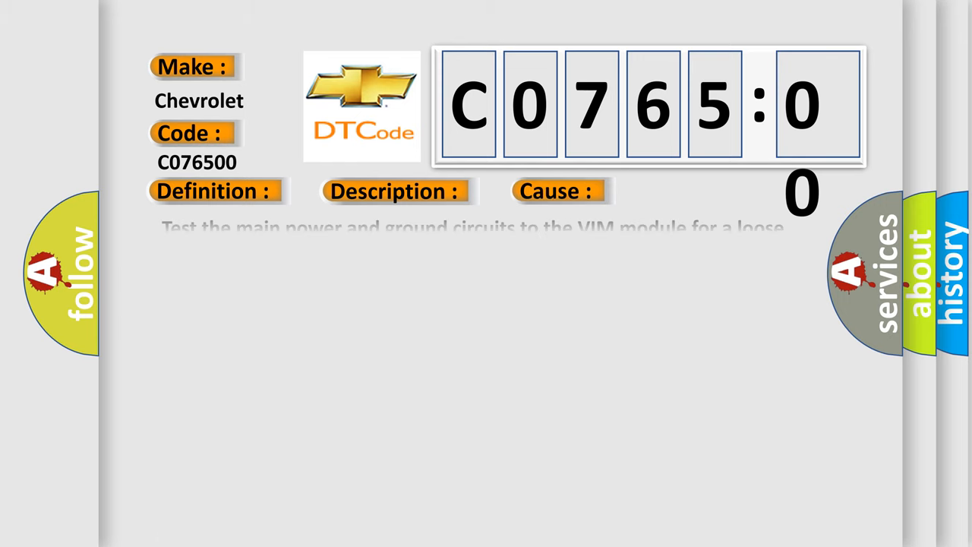